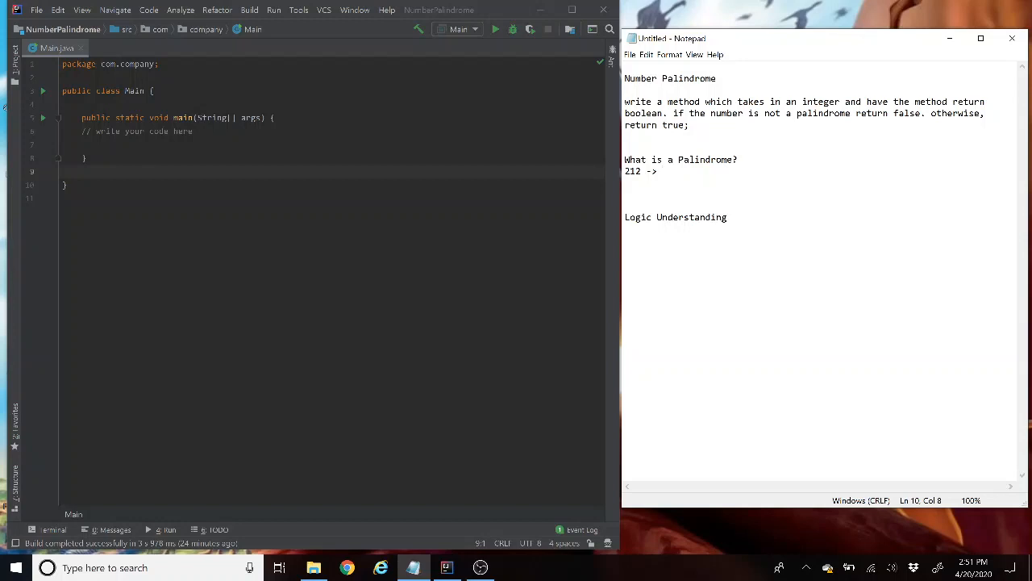
# - Complete the Notepad example line so 212 maps to 212
pyautogui.write('212')
pyautogui.write('int reverse = 0; //store re')
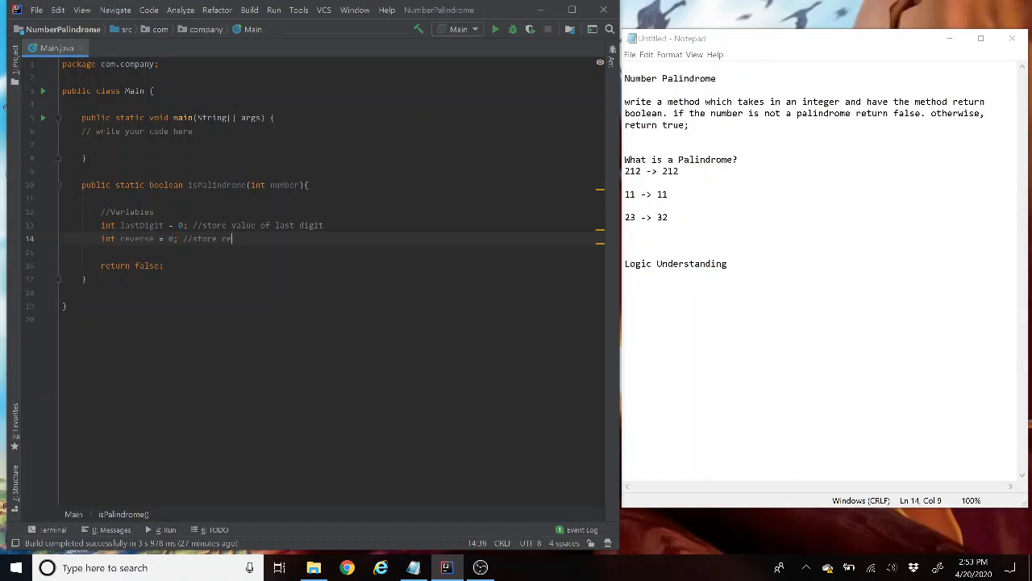
# - Declare int value = number with the comment 'stores value given to us'
pyautogui.write('int value = number; //stores value given to us')
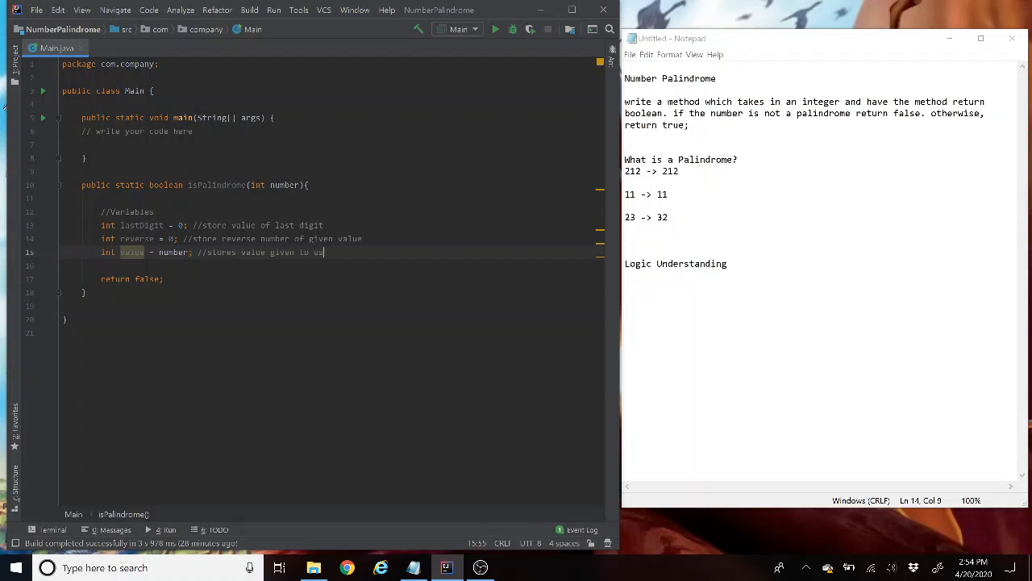
# - Insert blank lines after the int value declaration for the upcoming loop
pyautogui.press('enter')
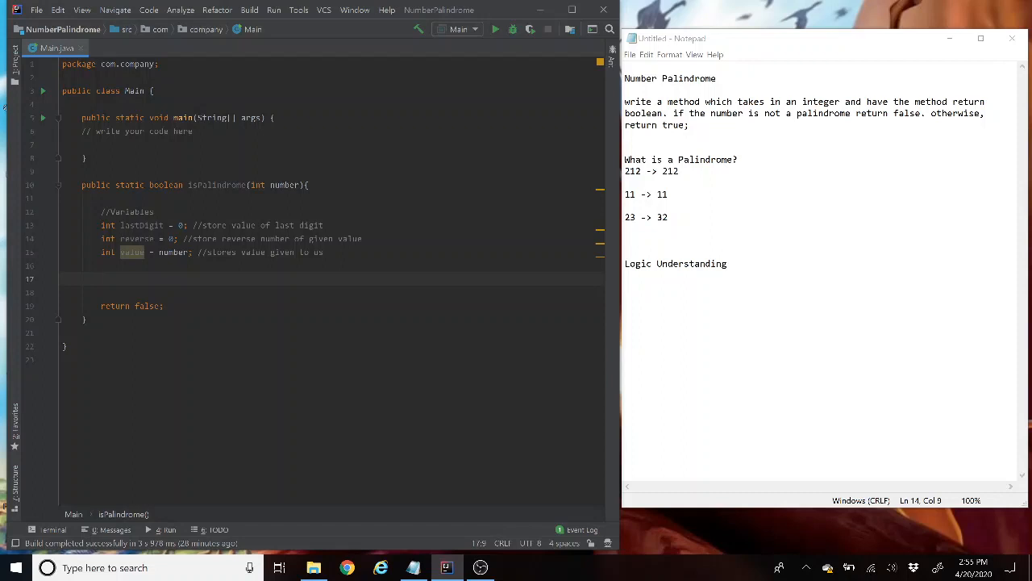
# - Start typing the while loop condition on number
pyautogui.write('while(number != 0 || number > 0){')
pyautogui.click(820, 286)
pyautogui.write('212 modulus 10')
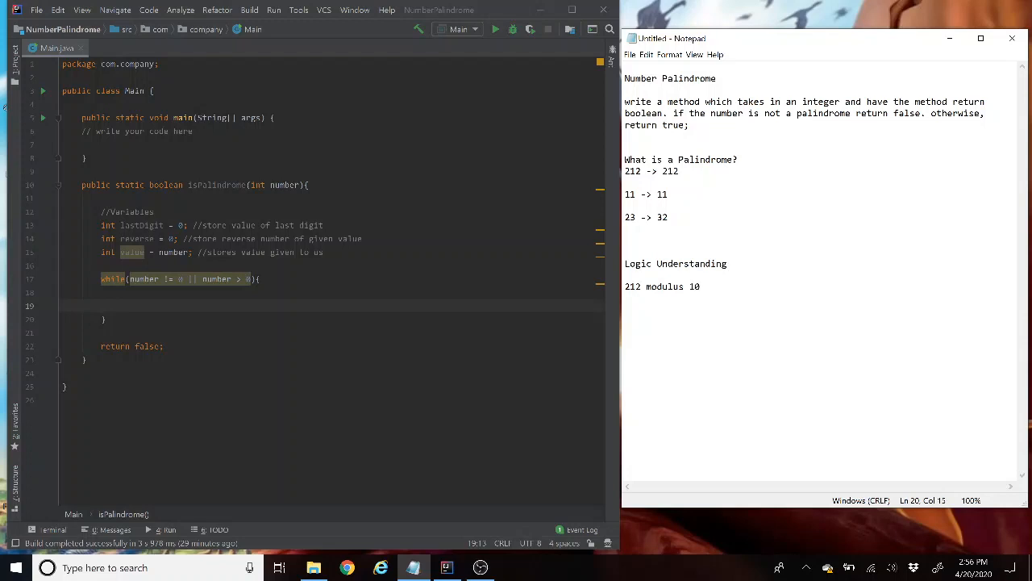
# - Add the != comparison to the while condition on number
pyautogui.write('= number % 10;')
pyautogui.write('if (value )')
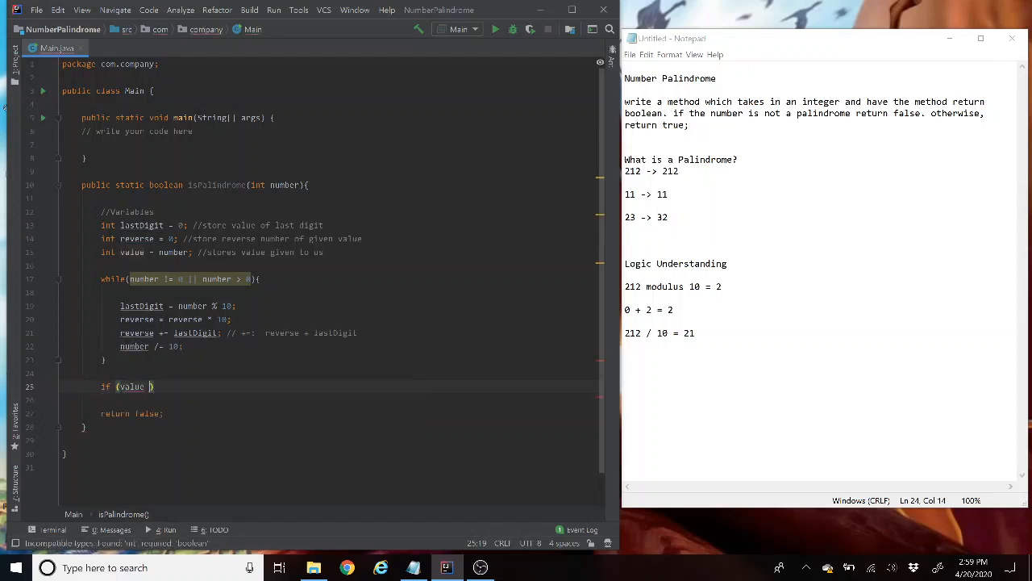
# - Click near the top toolbar while writing the if condition on value
pyautogui.click(495, 29)
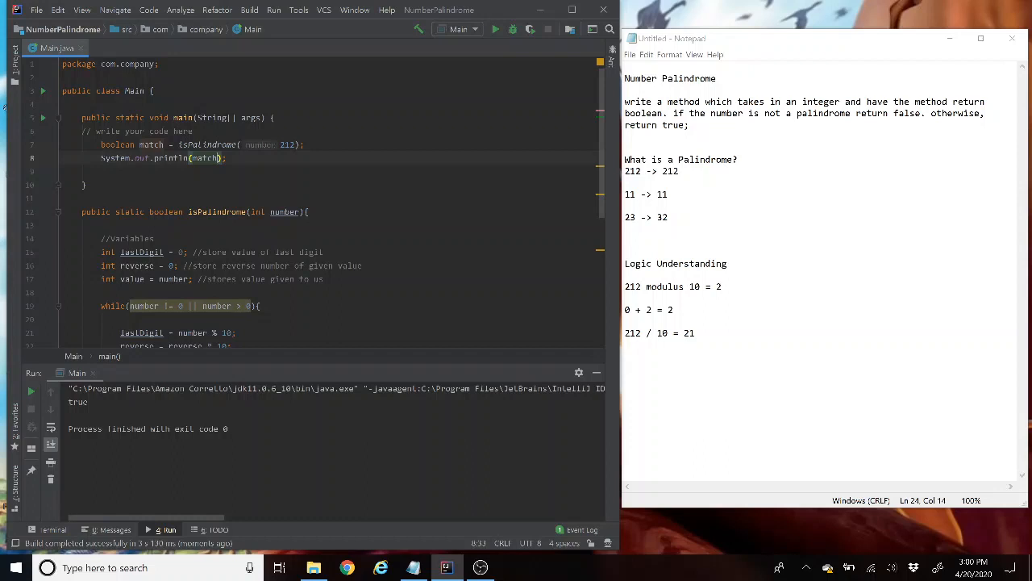